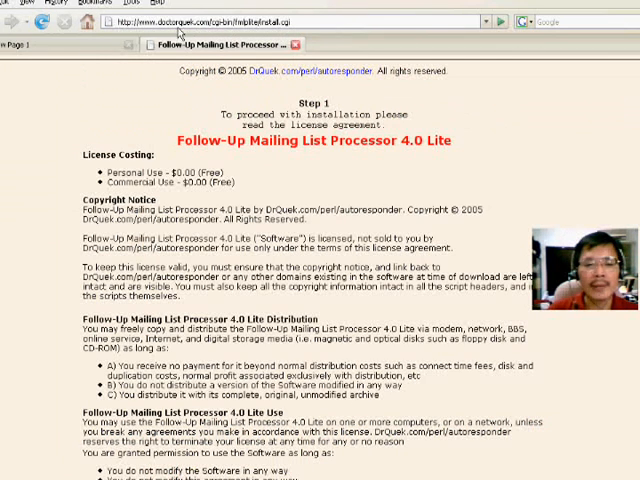
pyautogui.moveTo(440, 120)
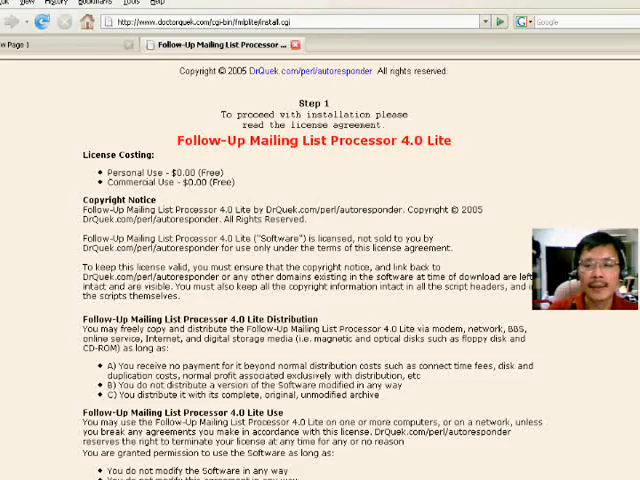
# - Accept the license, return to cPanel's database overview and select the new database name for copying
pyautogui.scroll(-3)
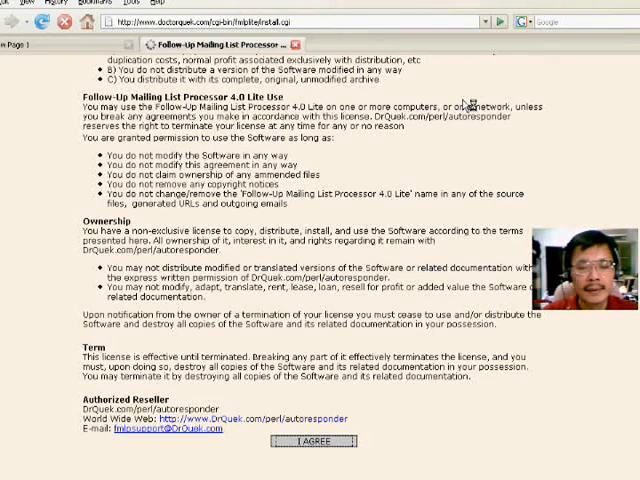
pyautogui.click(316, 440)
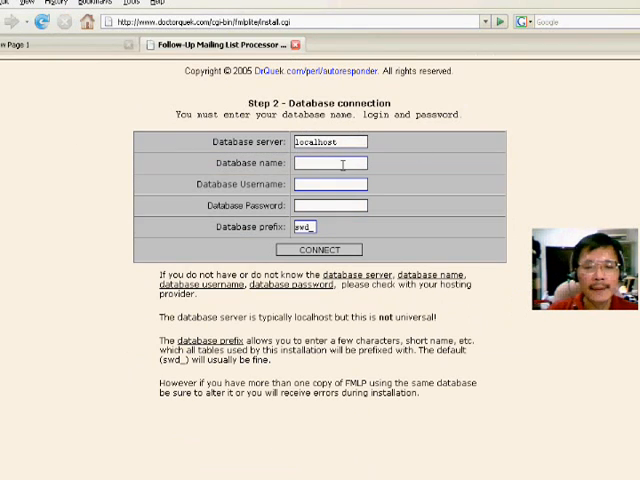
pyautogui.click(330, 162)
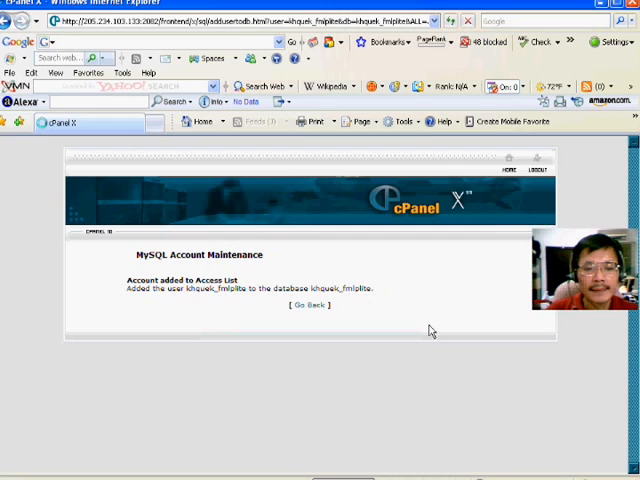
pyautogui.click(304, 304)
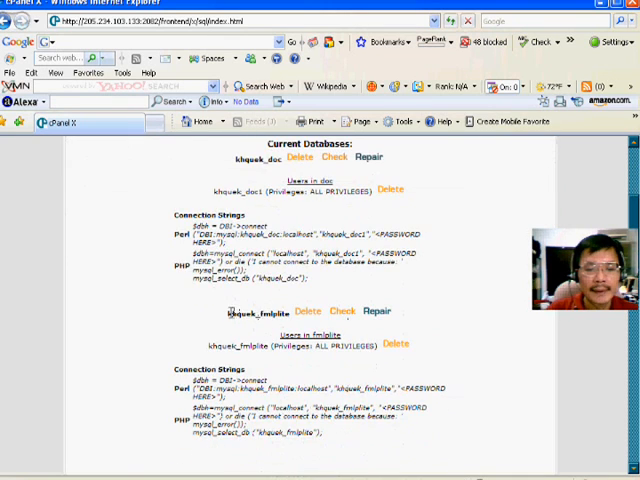
pyautogui.doubleClick(258, 312)
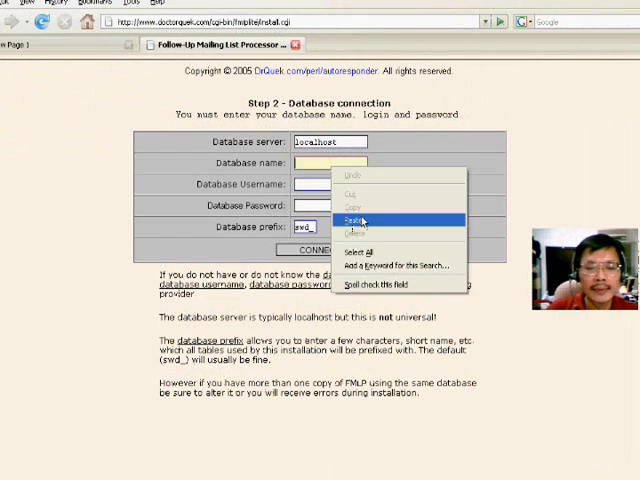
pyautogui.click(356, 220)
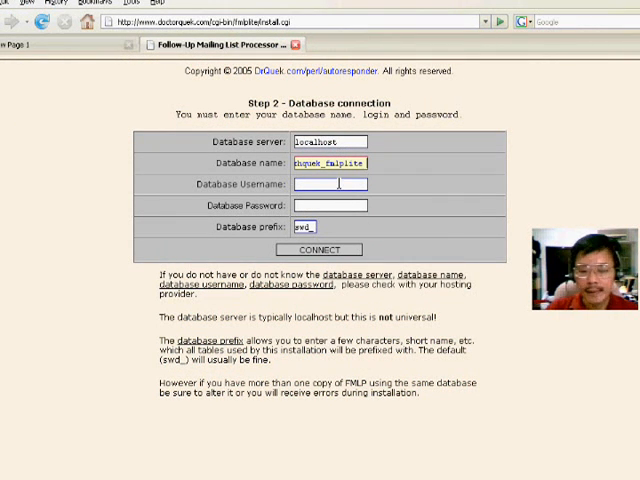
pyautogui.rightClick(330, 184)
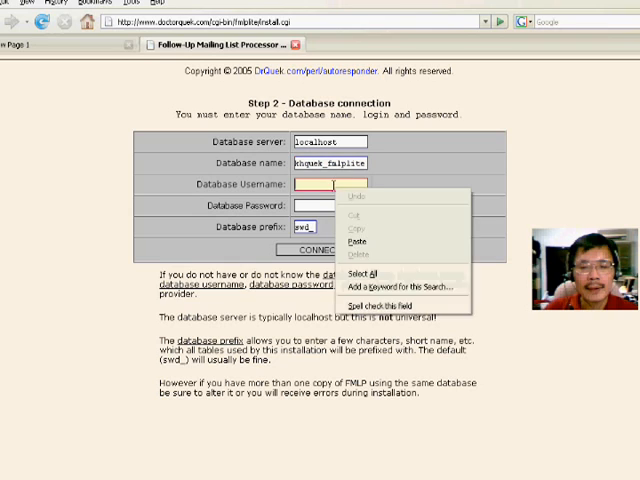
pyautogui.click(356, 240)
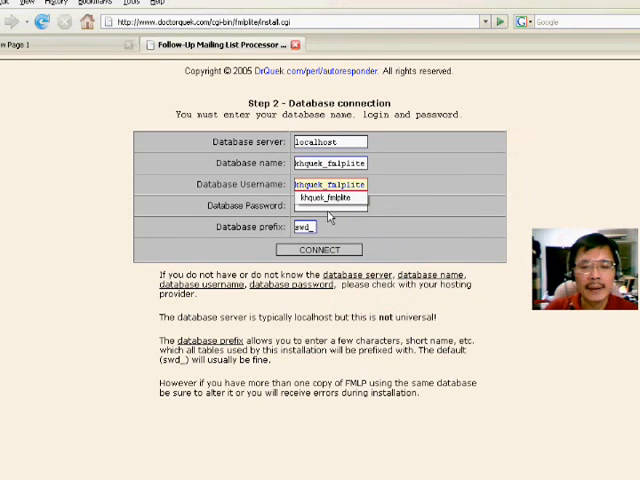
pyautogui.click(330, 198)
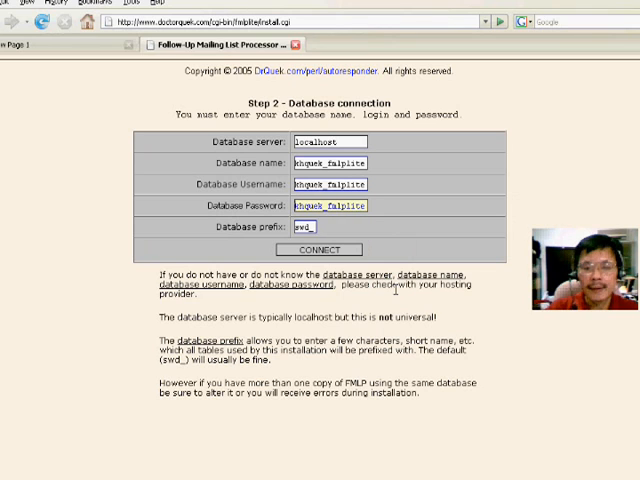
pyautogui.write('falplite')
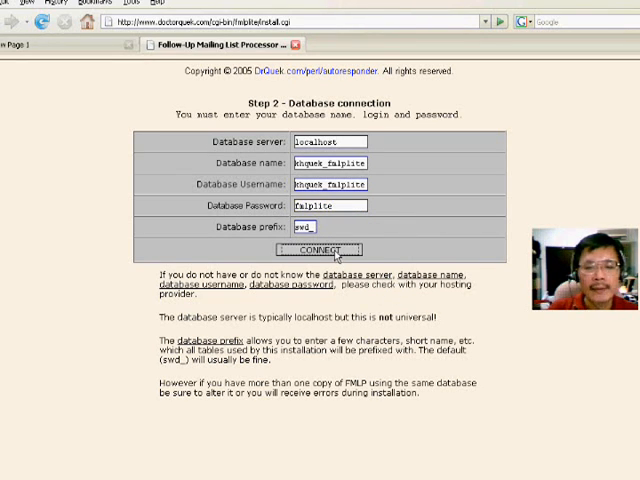
pyautogui.click(320, 250)
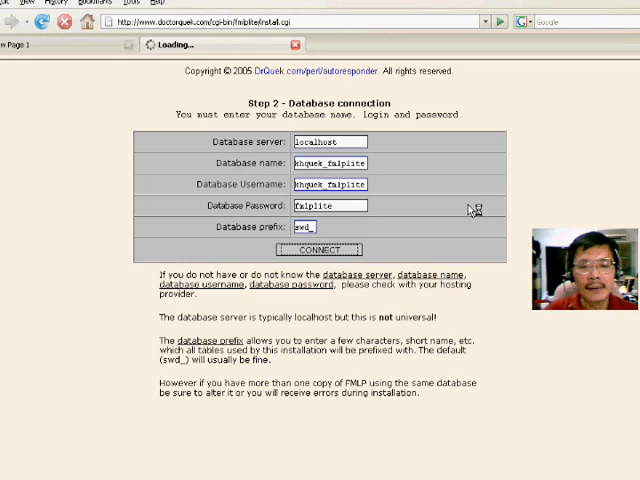
# - Enter the administration password twice and finish the installation
pyautogui.click(320, 250)
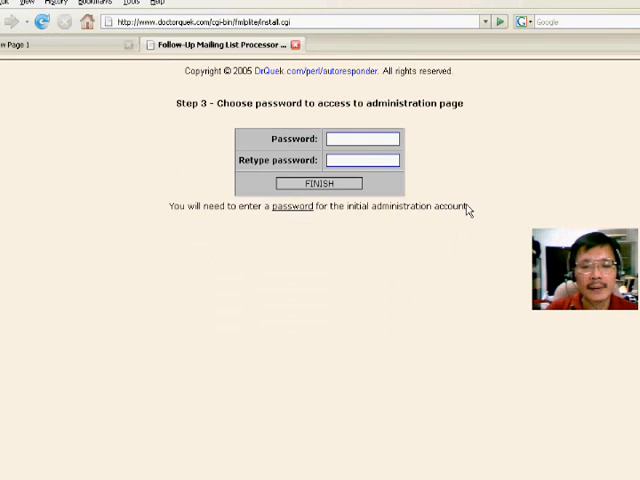
pyautogui.click(362, 138)
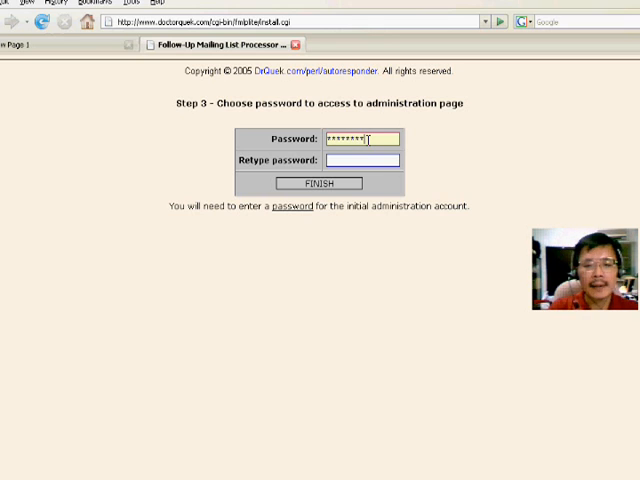
pyautogui.write('*****')
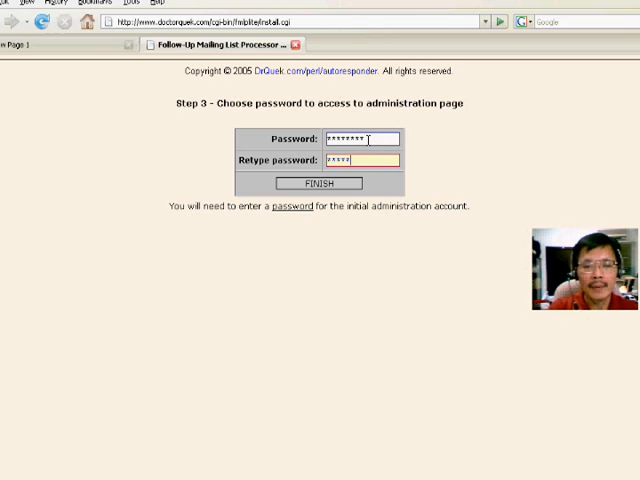
pyautogui.click(318, 184)
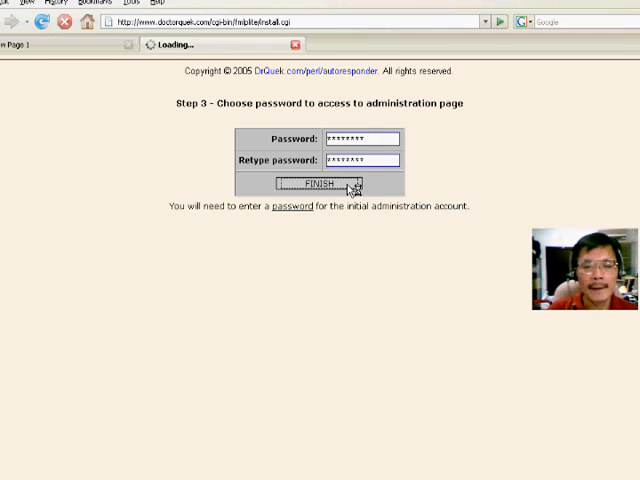
pyautogui.click(318, 184)
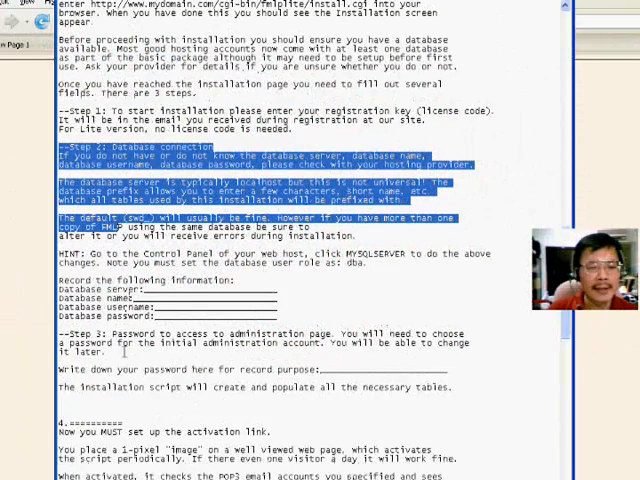
# - Scroll the readme down to the activation link instructions
pyautogui.scroll(-3)
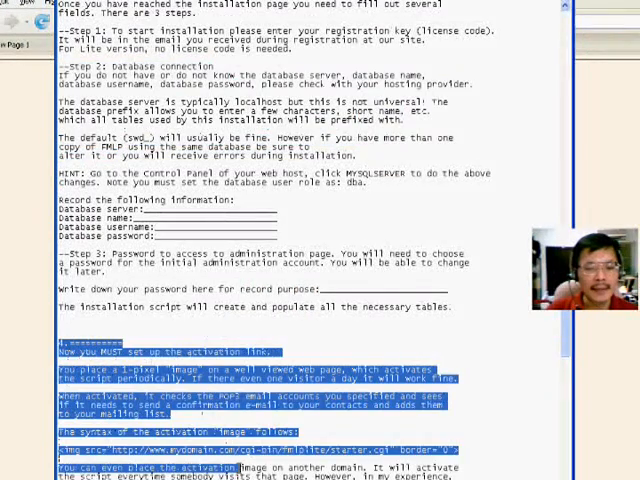
pyautogui.scroll(-3)
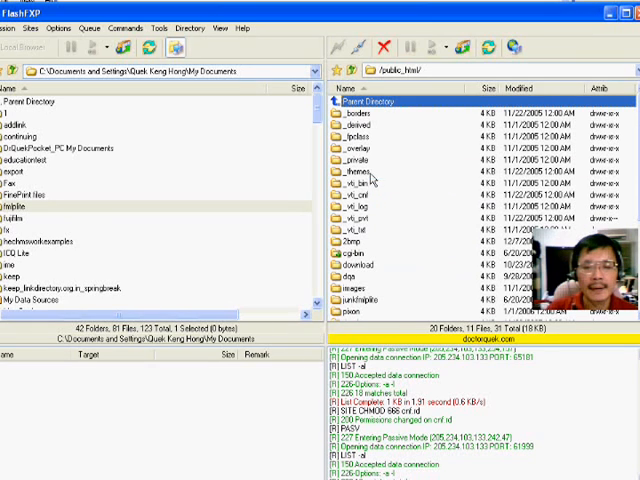
# - Locate the subscribe page in the remote public_html folder and bring up its file actions for editing
pyautogui.scroll(-3)
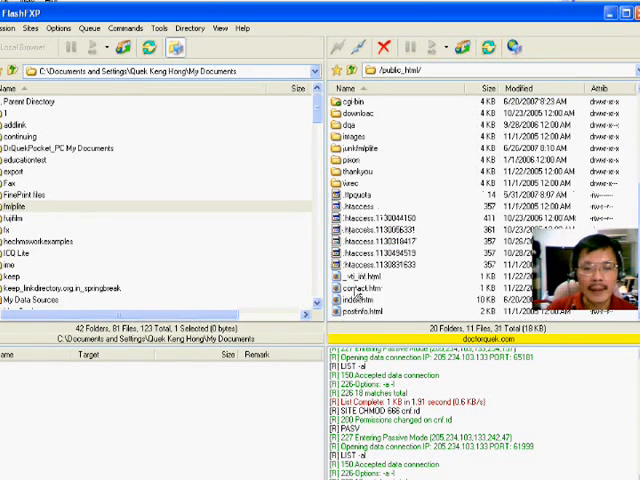
pyautogui.rightClick(360, 300)
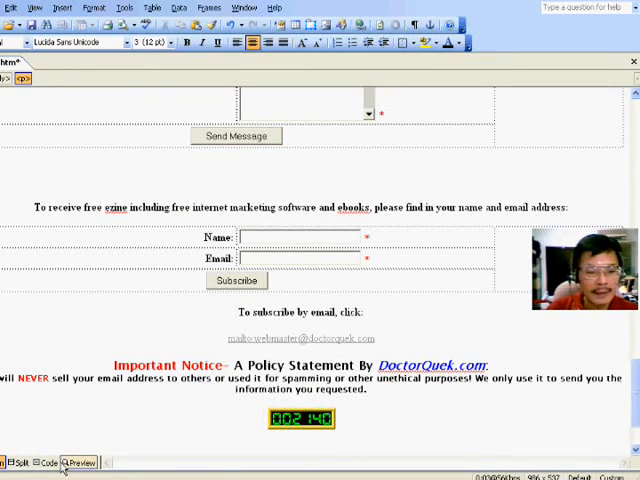
# - Switch the subscribe page to Code view and accept the duplicate form names warning
pyautogui.click(48, 460)
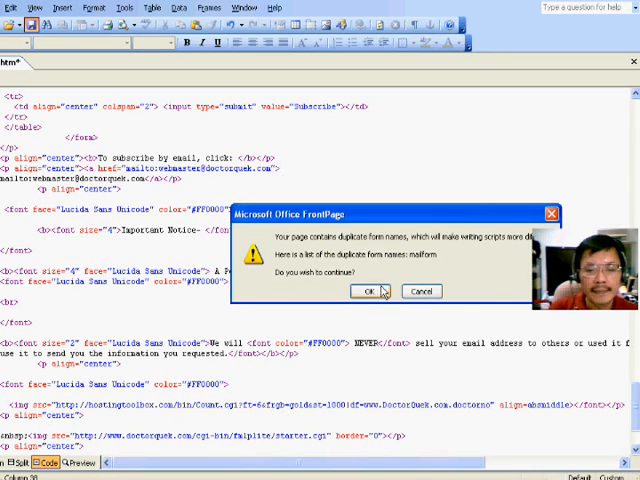
pyautogui.click(368, 292)
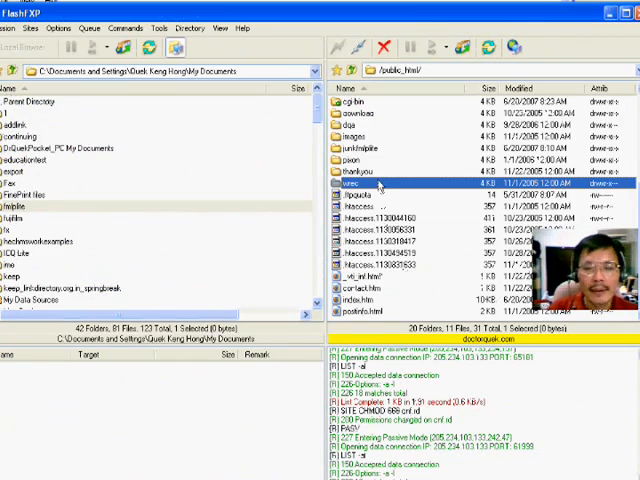
pyautogui.moveTo(400, 192)
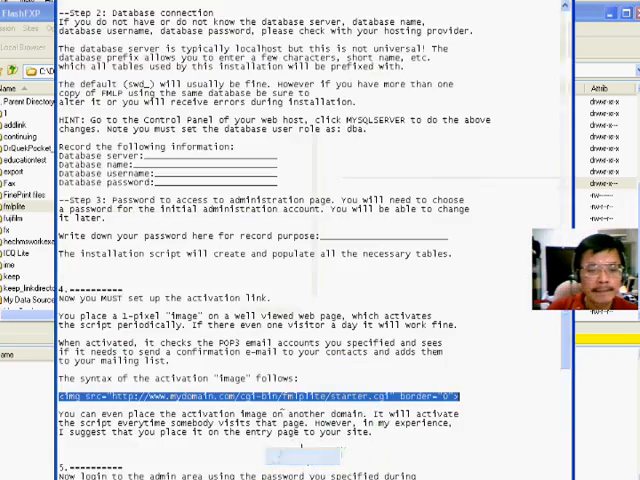
# - Scroll the readme down to the 'Now login to the admin area' section
pyautogui.scroll(-3)
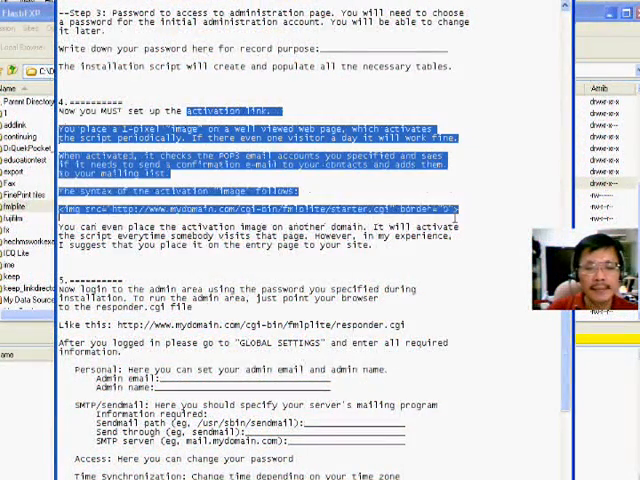
pyautogui.scroll(-3)
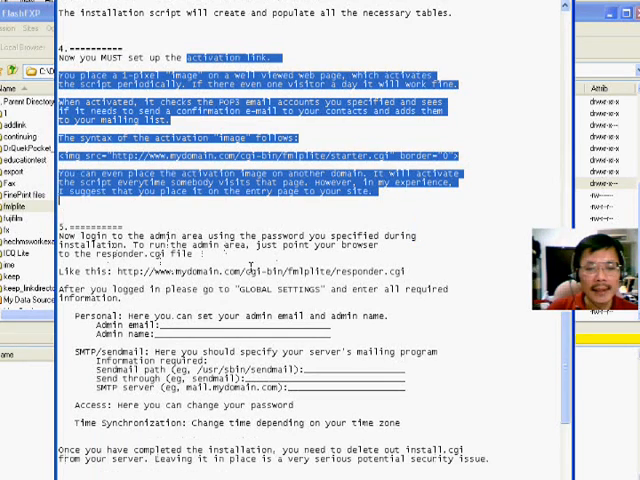
pyautogui.scroll(-3)
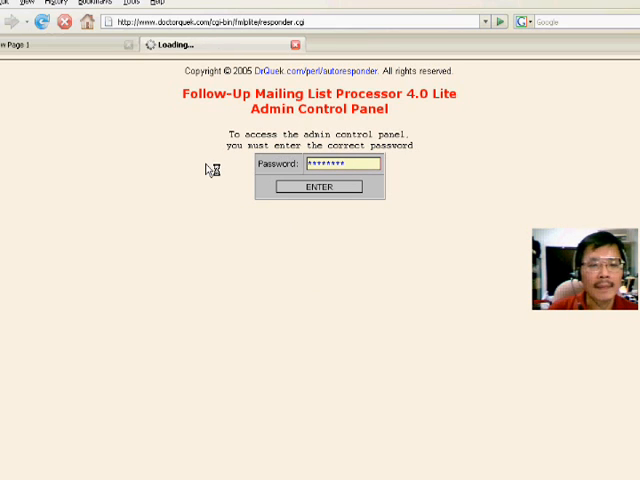
# - Log in to the admin control panel and go to Global Settings > Personal
pyautogui.click(316, 188)
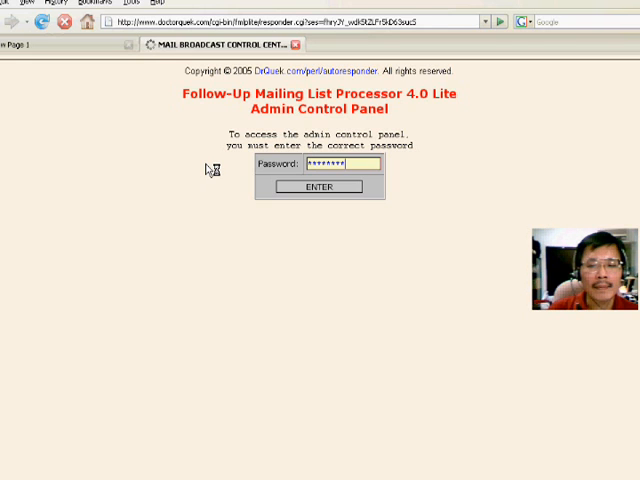
pyautogui.click(316, 188)
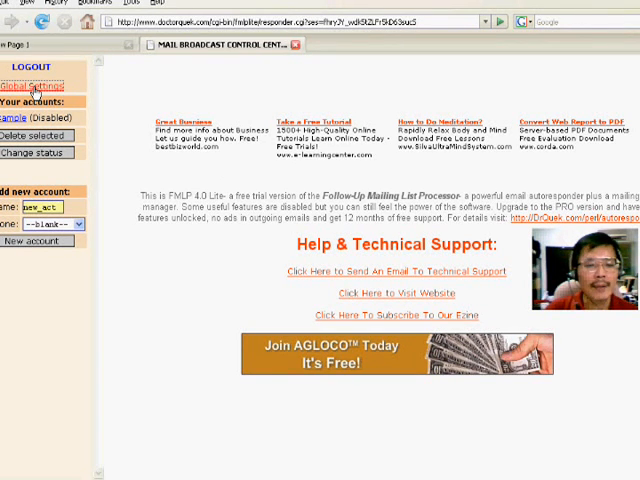
pyautogui.click(32, 84)
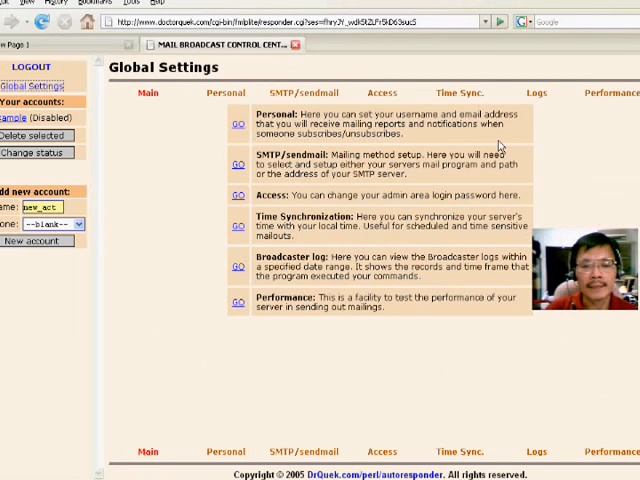
pyautogui.click(224, 92)
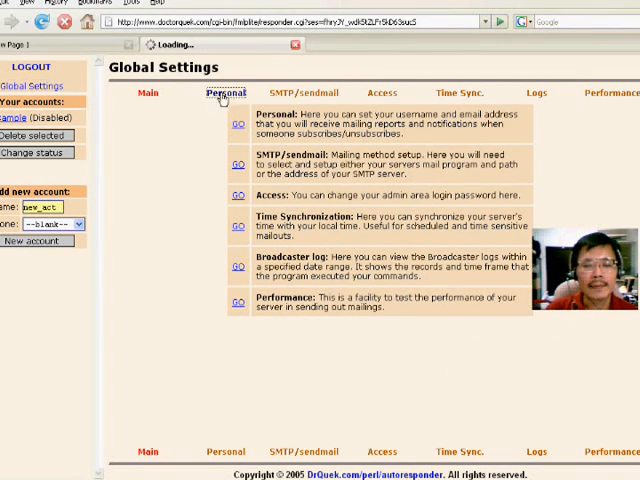
pyautogui.click(226, 92)
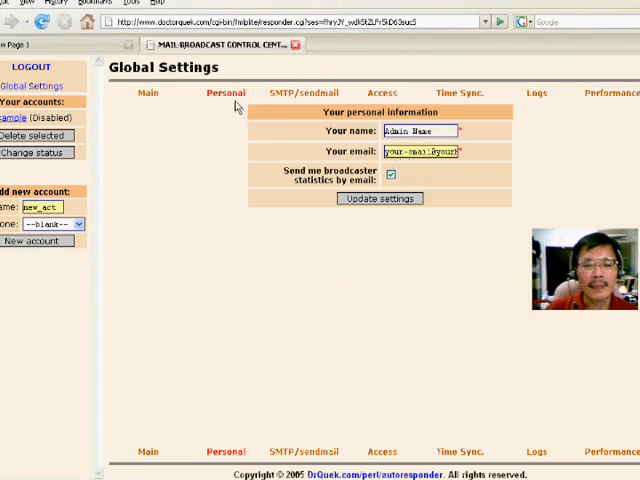
# - Save 'Daniel Quek' as the admin name with the remembered admin email address
pyautogui.tripleClick(420, 132)
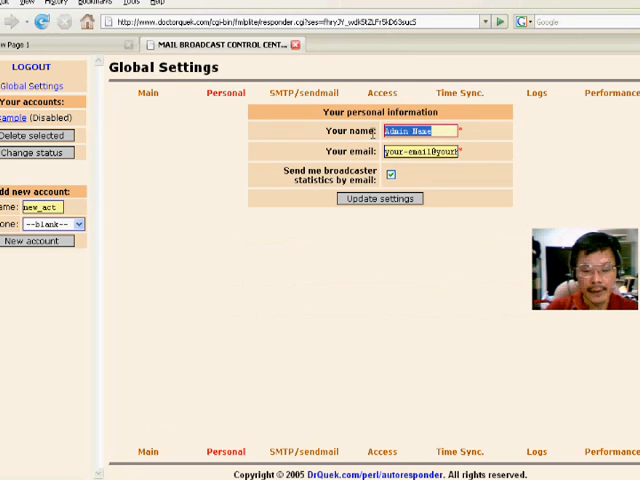
pyautogui.write('Daniel Quek')
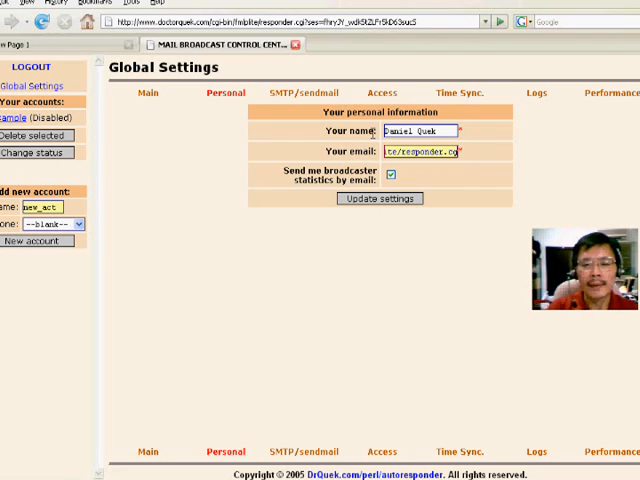
pyautogui.write('ydomain.com/cgi')
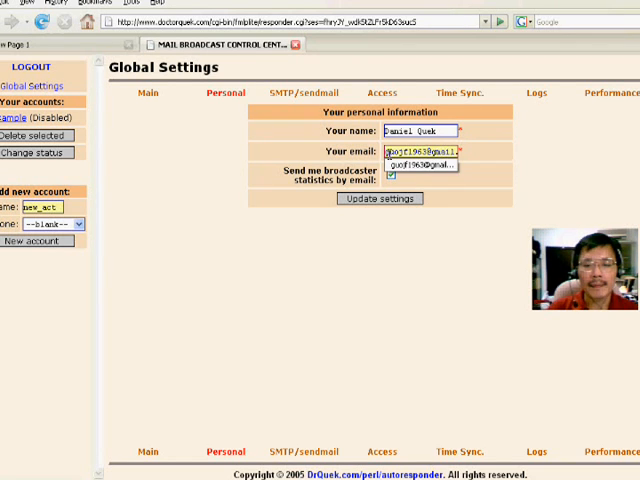
pyautogui.click(420, 164)
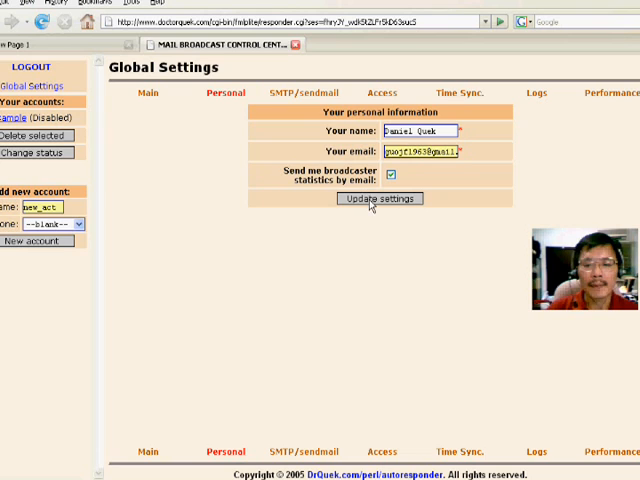
pyautogui.click(380, 198)
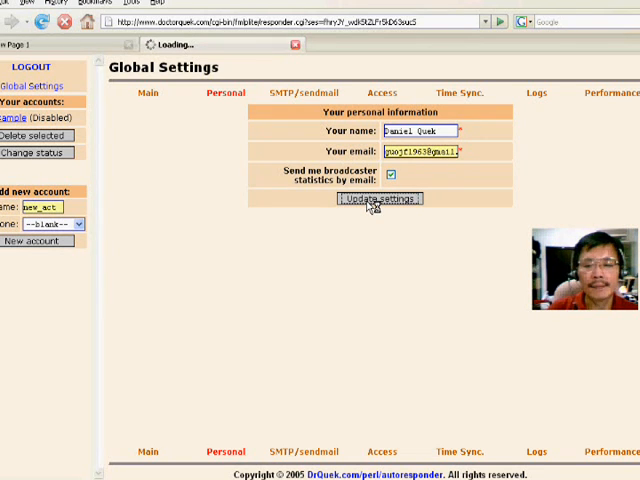
pyautogui.click(380, 198)
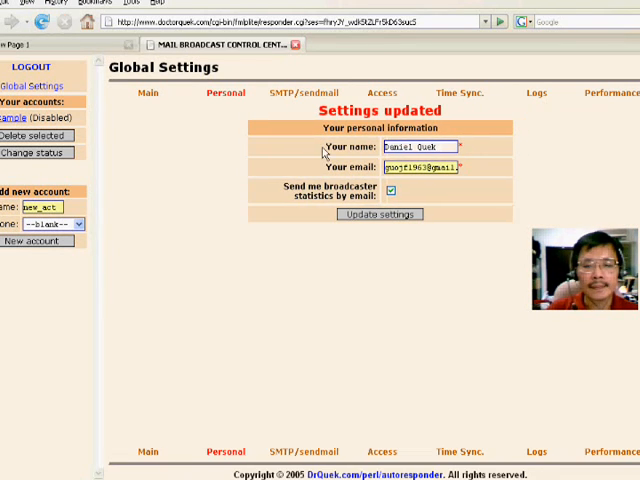
pyautogui.click(304, 92)
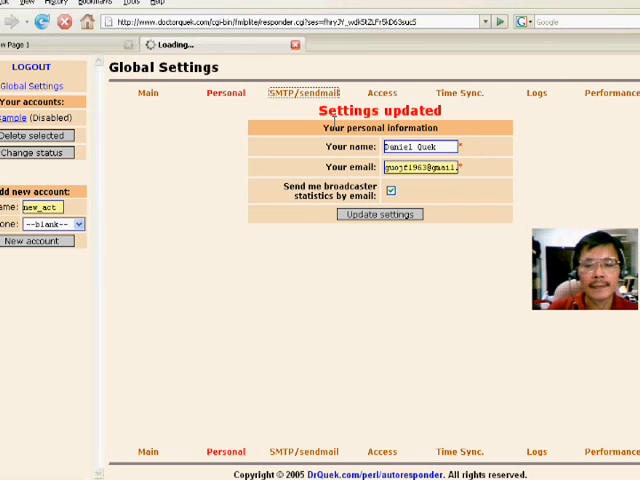
# - Run the Performance mail test with blast size 30, reporting about 257 messages per minute
pyautogui.click(306, 92)
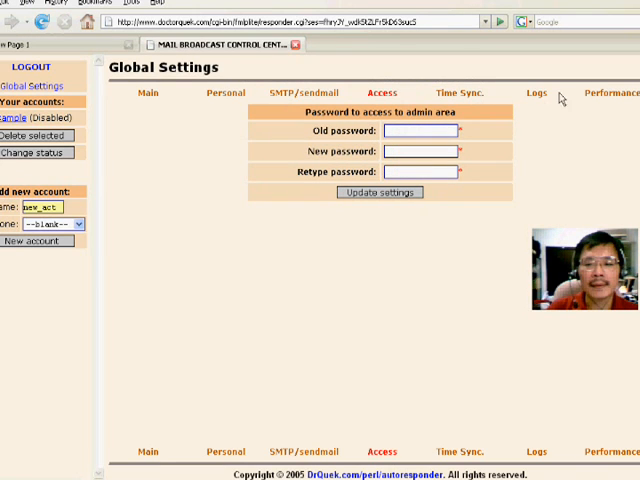
pyautogui.click(610, 92)
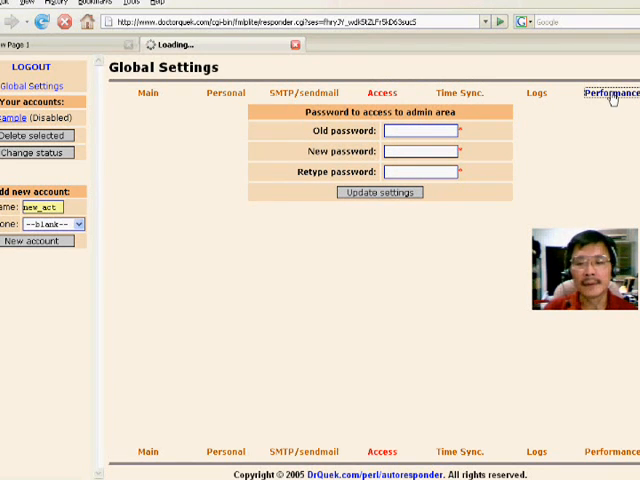
pyautogui.click(608, 92)
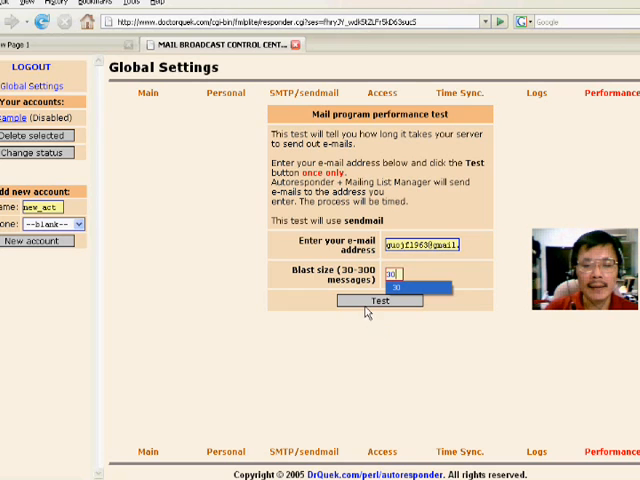
pyautogui.click(380, 300)
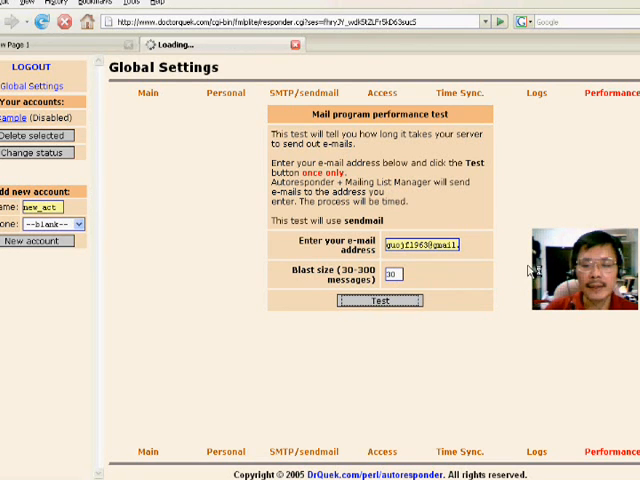
pyautogui.moveTo(526, 272)
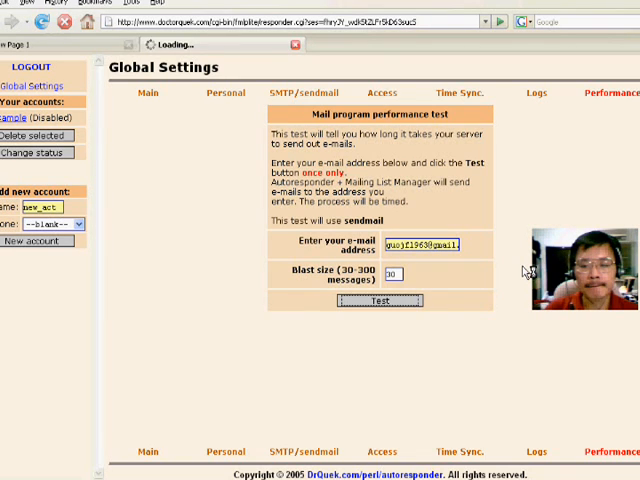
pyautogui.click(380, 300)
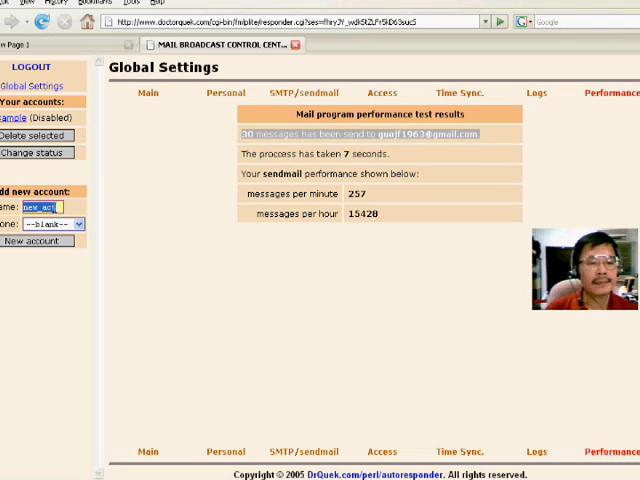
pyautogui.write('daniel')
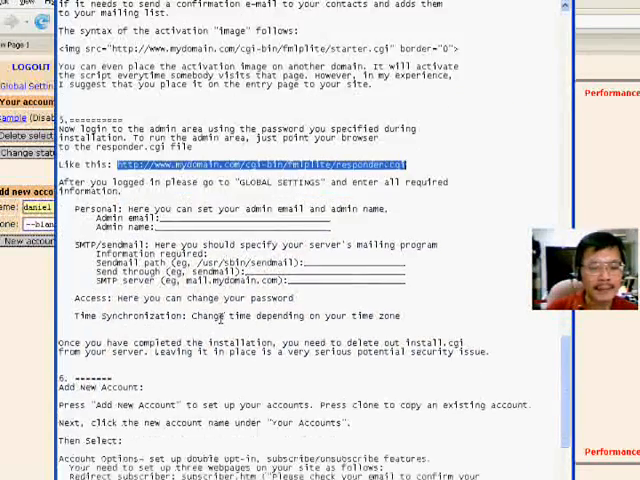
# - Read the Add new account notes, add account 'daniel' and bring up its menu
pyautogui.scroll(-3)
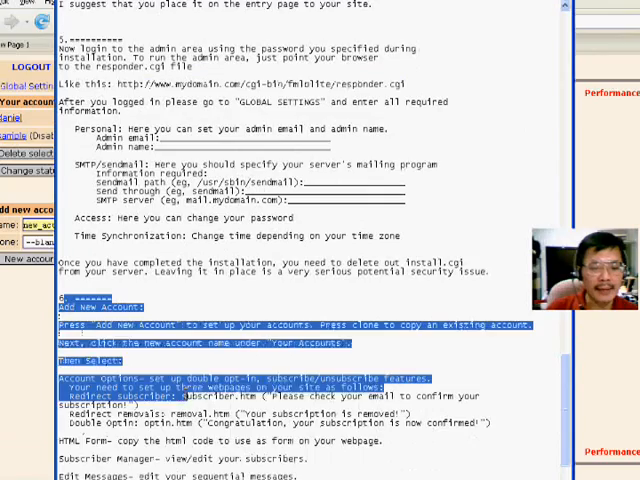
pyautogui.scroll(-3)
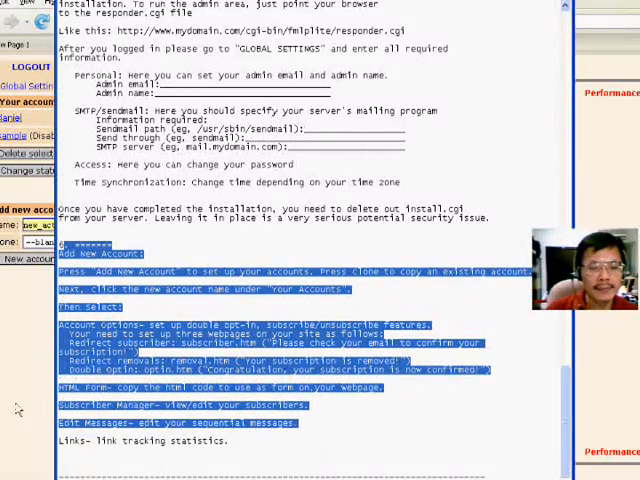
pyautogui.click(224, 92)
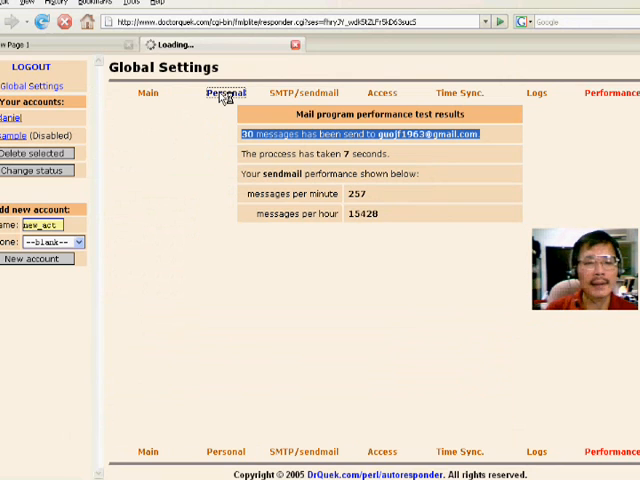
pyautogui.click(224, 92)
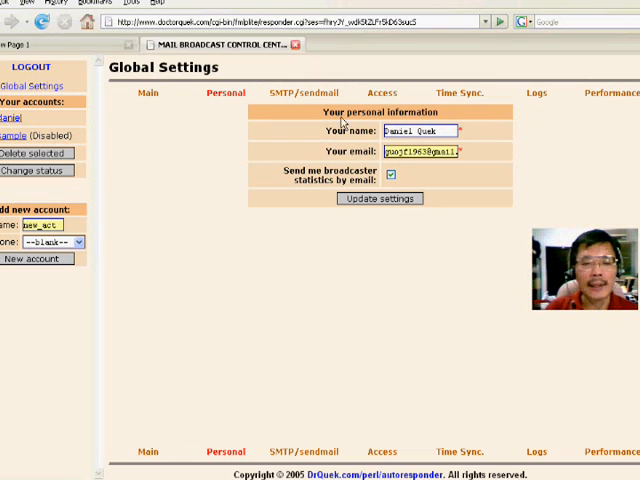
pyautogui.click(380, 198)
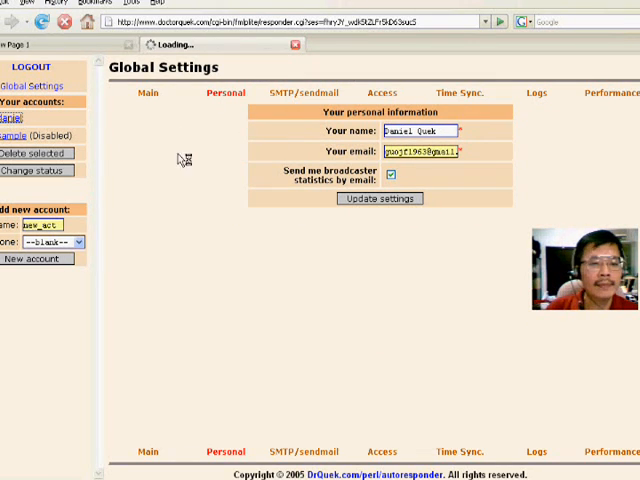
pyautogui.click(10, 116)
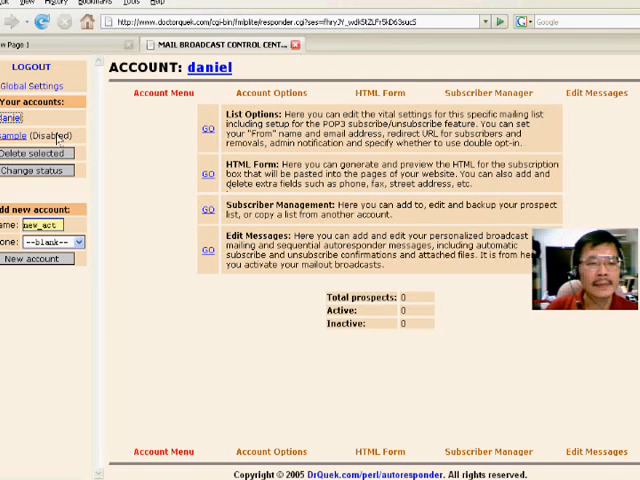
pyautogui.click(208, 128)
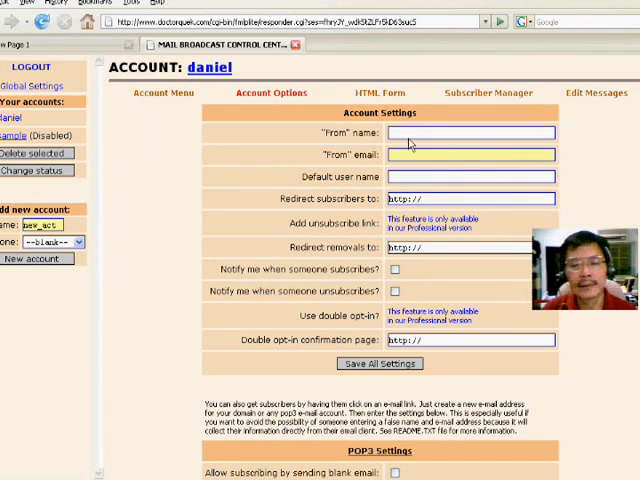
pyautogui.write('d')
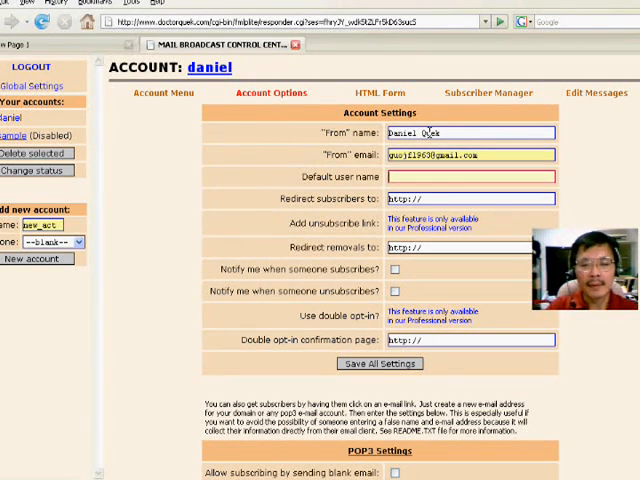
pyautogui.write('Friend')
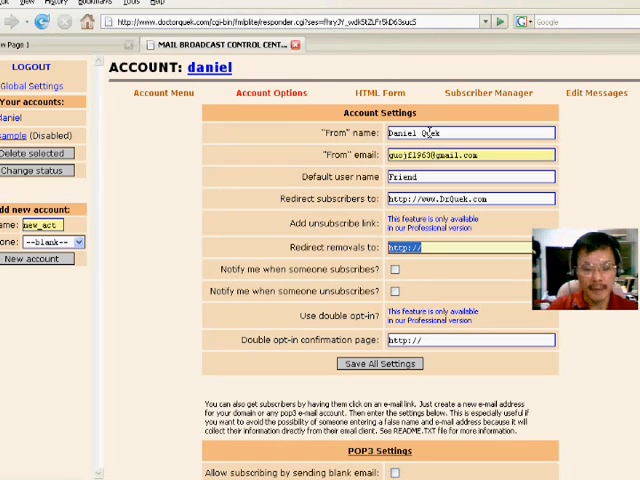
pyautogui.write('http://www.DrQuek.com')
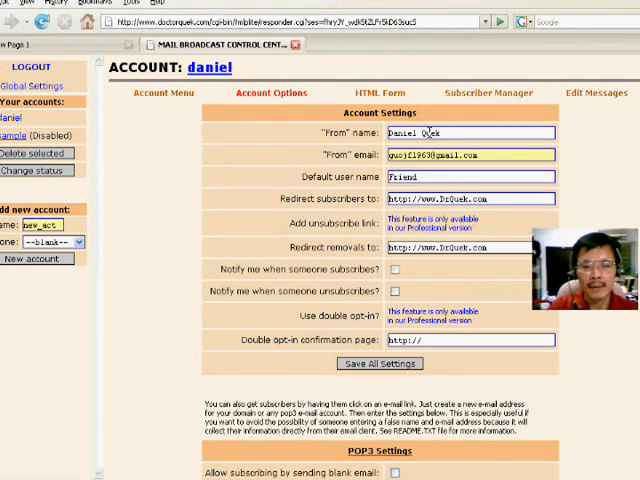
# - Enable subscribe and unsubscribe notifications and save all account settings
pyautogui.click(394, 268)
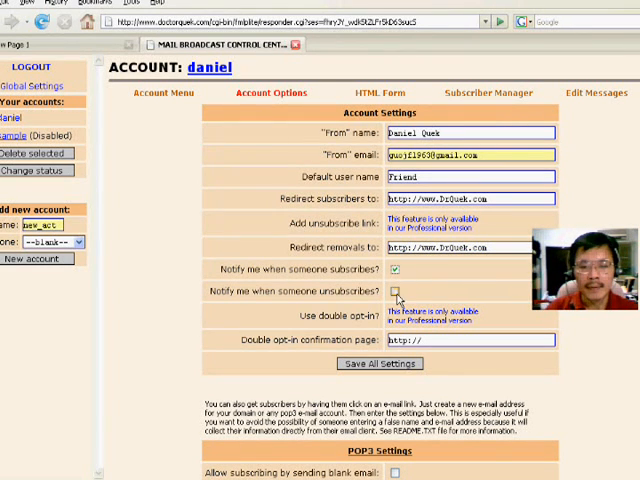
pyautogui.click(394, 292)
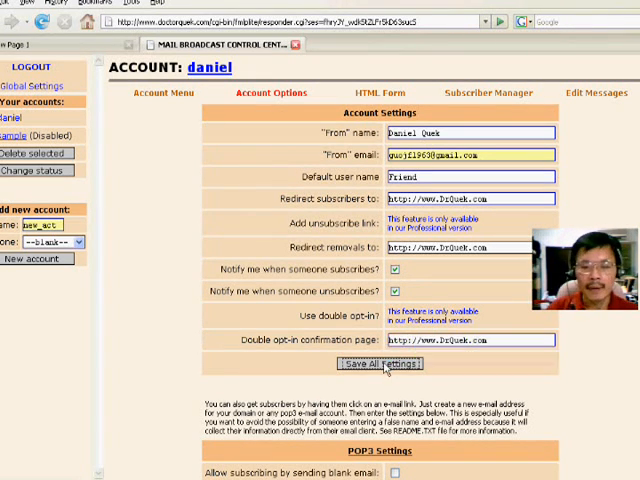
pyautogui.click(380, 364)
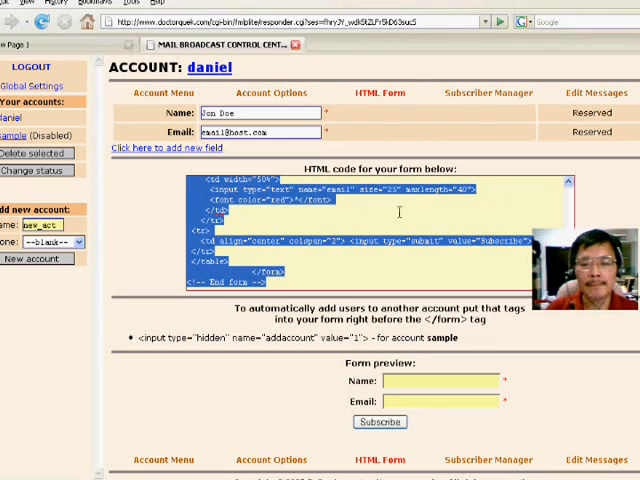
# - Show the Subscriber Manager with add prospect, import, export and removal tools
pyautogui.click(488, 92)
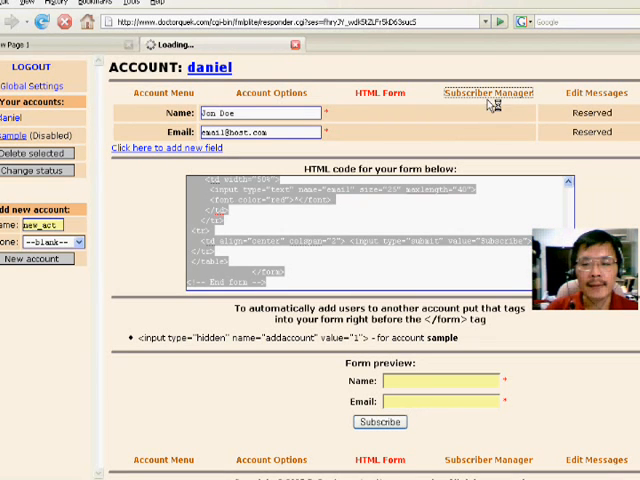
pyautogui.click(488, 92)
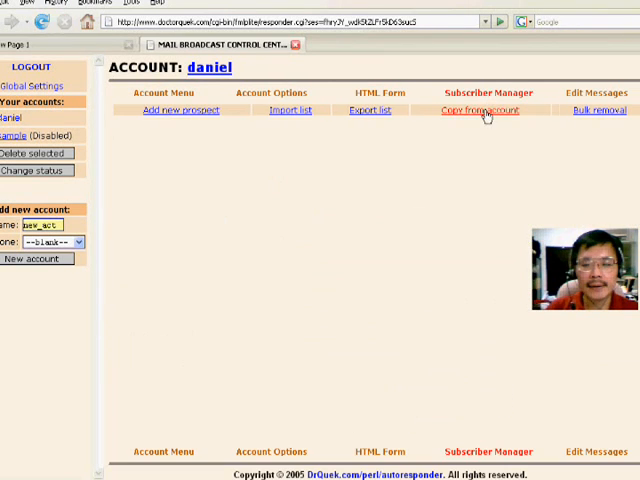
pyautogui.moveTo(464, 144)
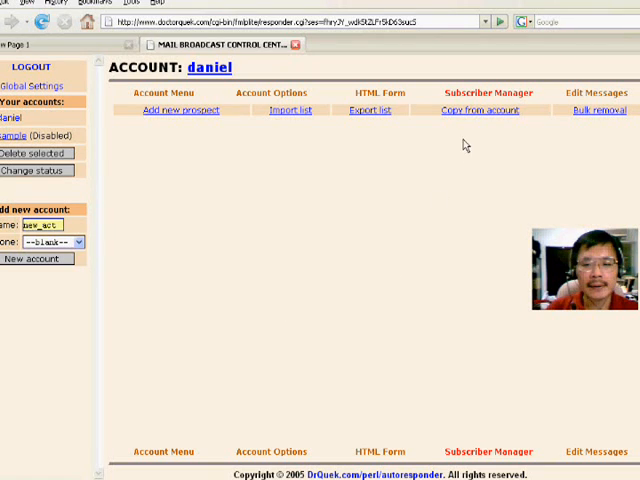
pyautogui.moveTo(180, 110)
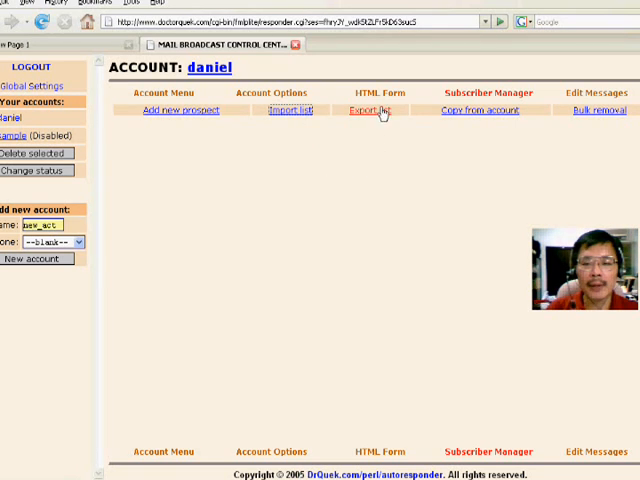
pyautogui.moveTo(478, 110)
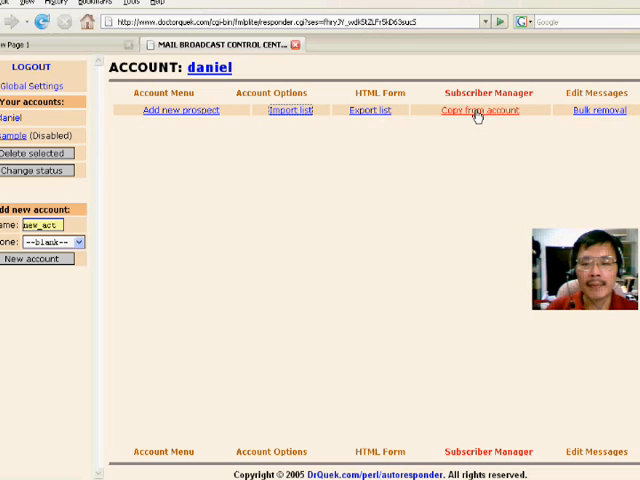
pyautogui.moveTo(136, 116)
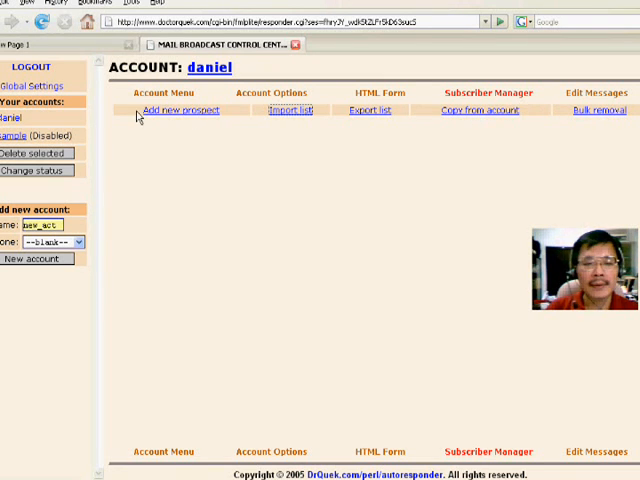
pyautogui.moveTo(560, 130)
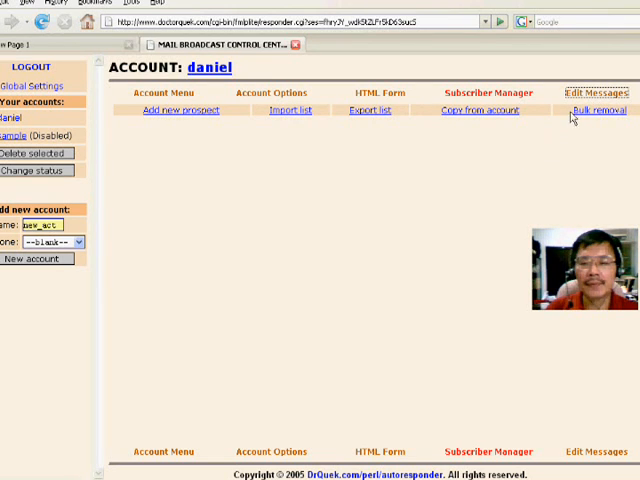
# - Start a new message in Edit Messages with an empty subject field
pyautogui.click(596, 92)
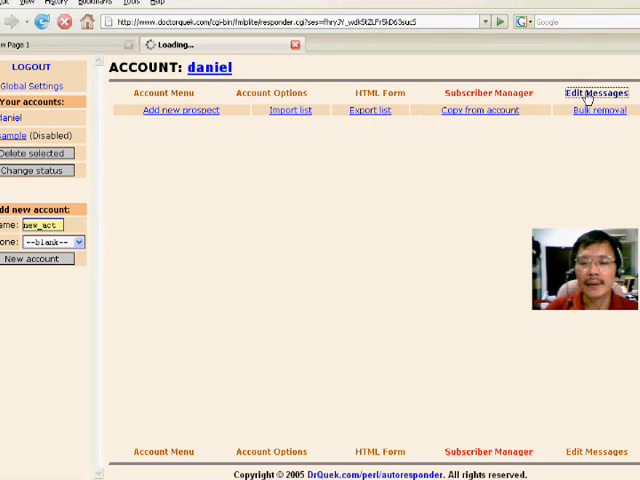
pyautogui.click(596, 92)
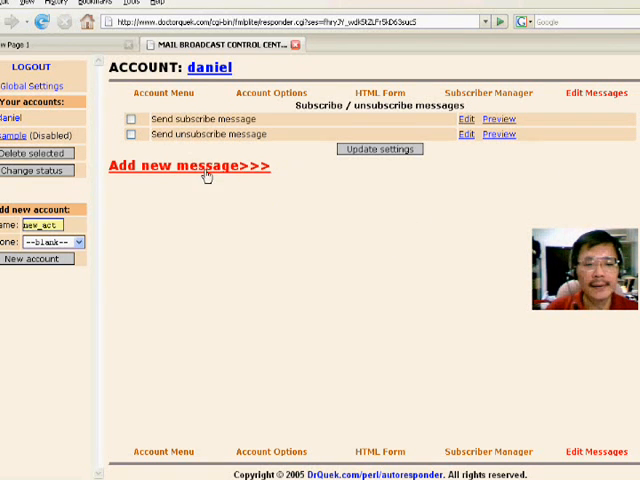
pyautogui.click(190, 166)
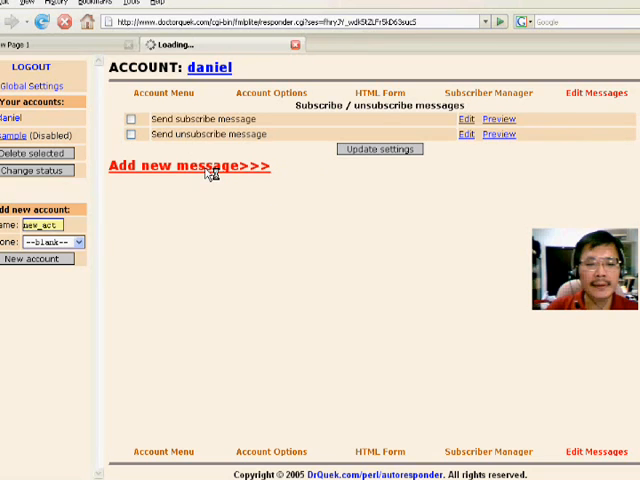
pyautogui.click(188, 166)
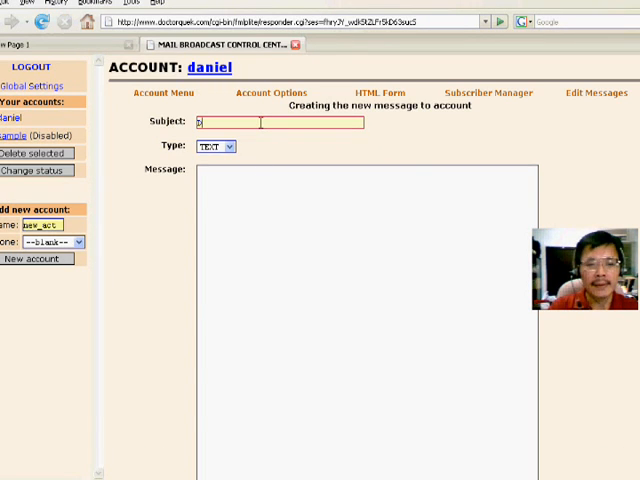
pyautogui.press('Backspace')
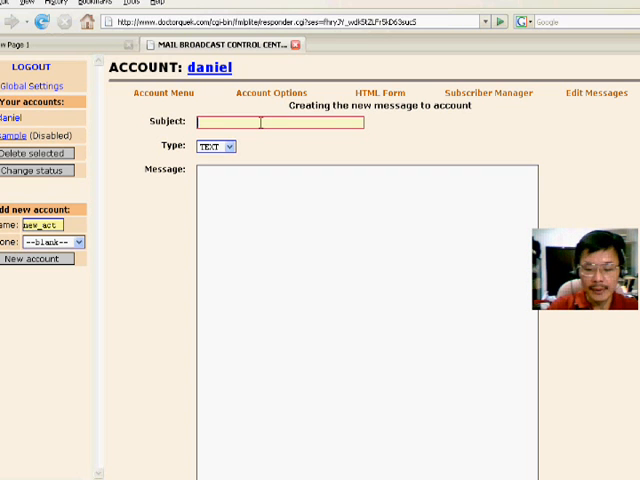
# - Set the subject to '{FIRSTNAME} Thanks for joining us.'
pyautogui.scroll(-3)
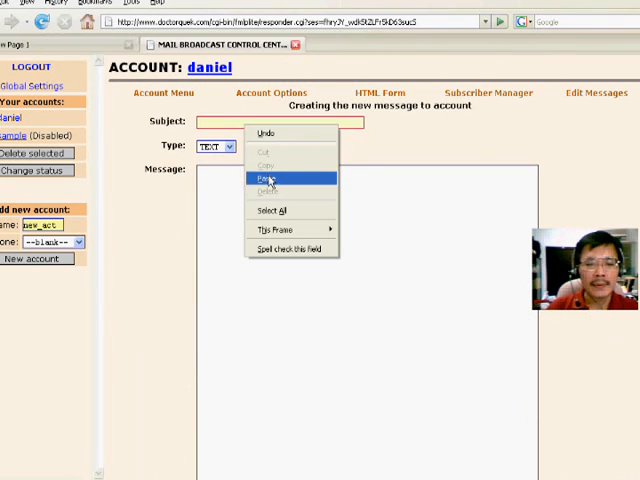
pyautogui.click(268, 178)
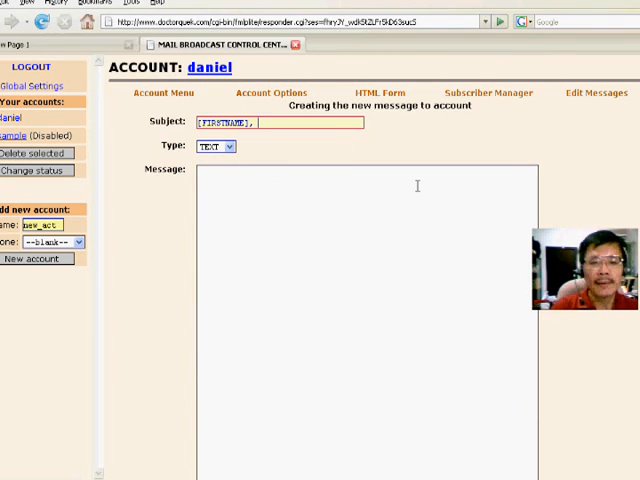
pyautogui.write('Thanks')
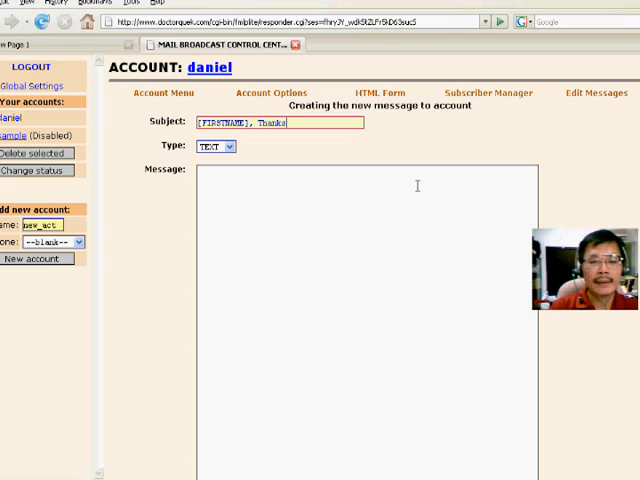
pyautogui.write('for jo')
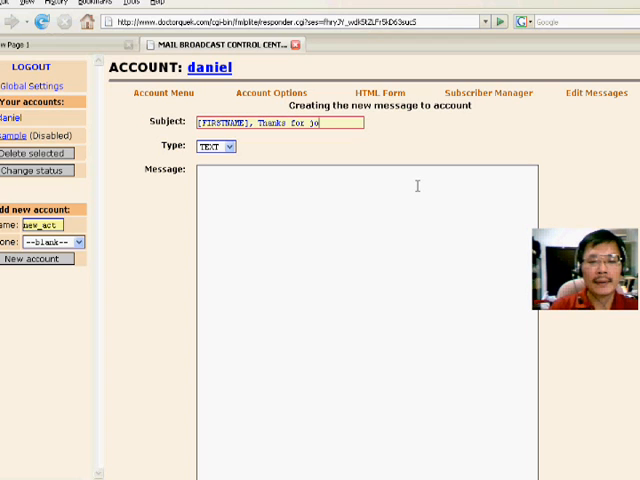
pyautogui.write('ining')
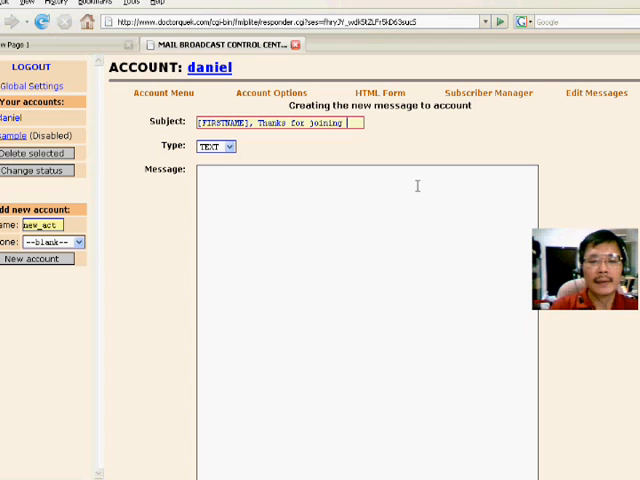
pyautogui.write('us.')
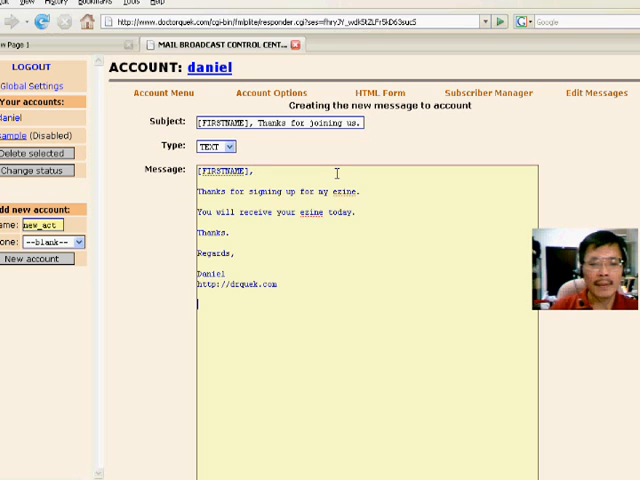
# - Make the message autoresponding after registration and save it
pyautogui.scroll(-3)
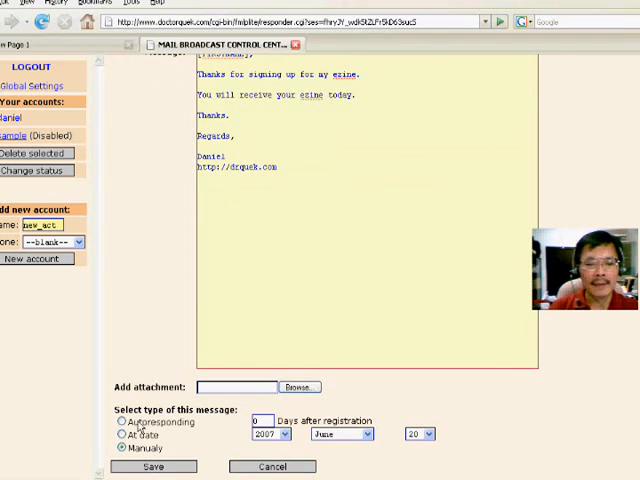
pyautogui.click(120, 420)
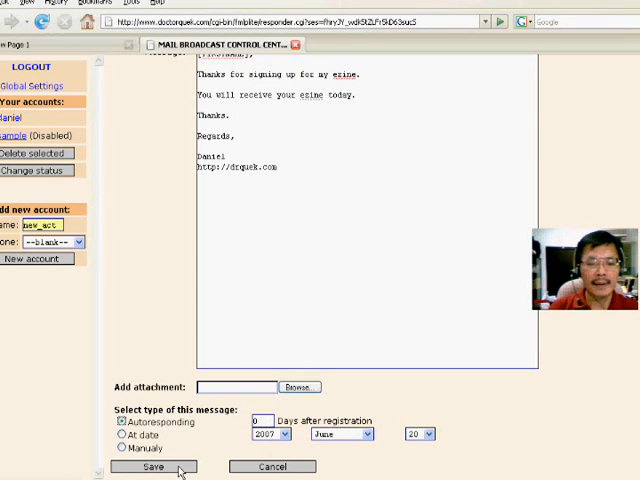
pyautogui.click(152, 466)
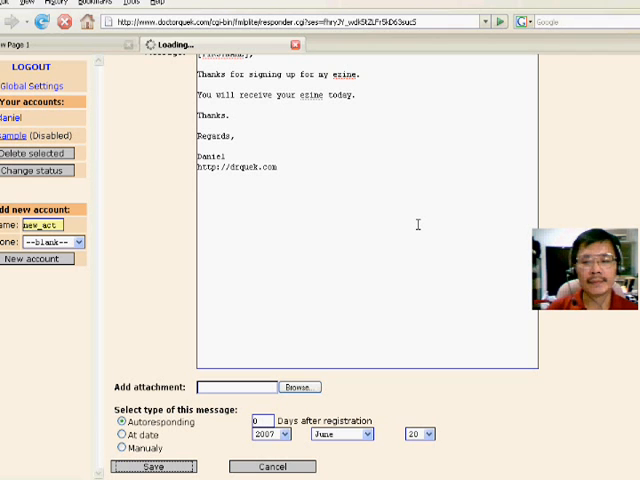
# - Enable sending subscribe and unsubscribe messages and update the settings
pyautogui.click(156, 466)
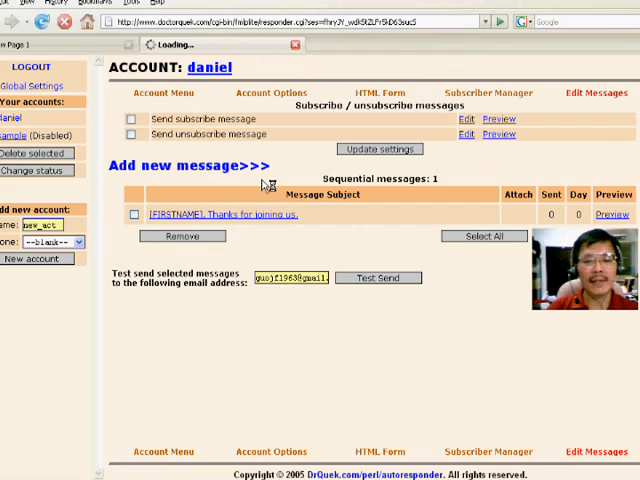
pyautogui.click(190, 166)
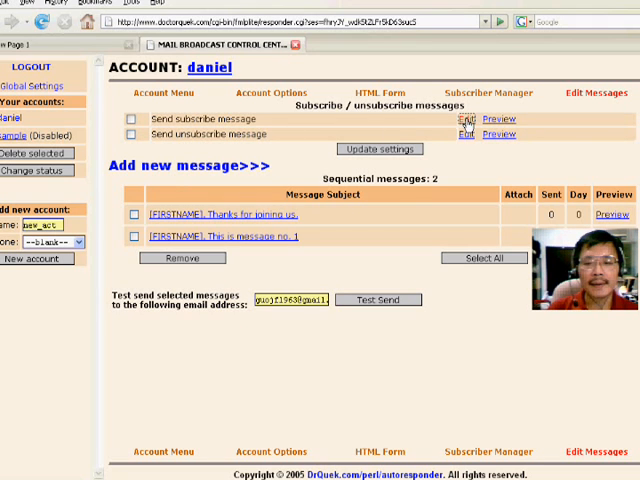
pyautogui.click(468, 120)
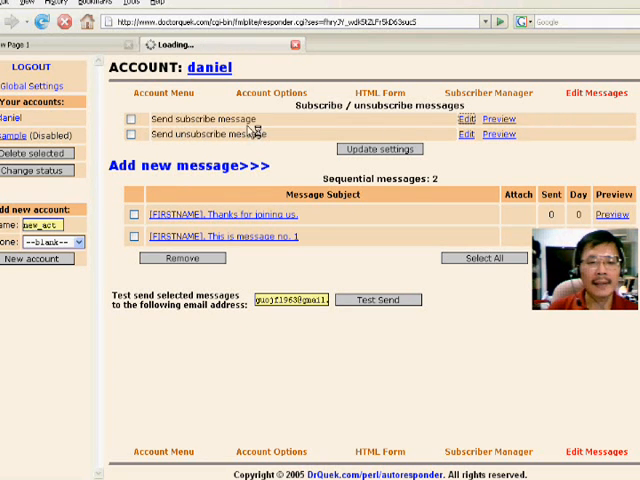
pyautogui.moveTo(288, 132)
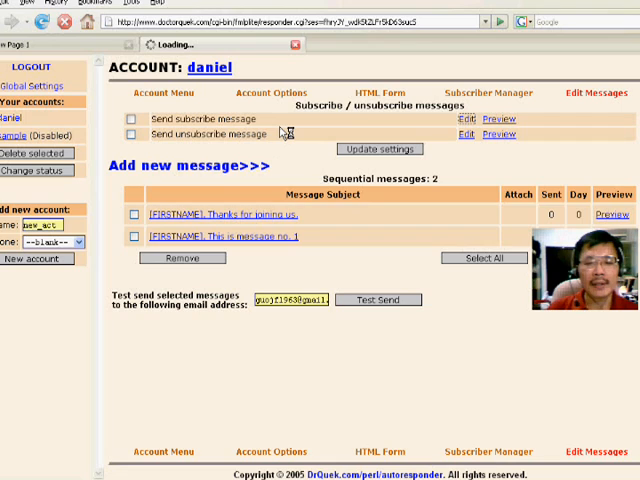
pyautogui.click(464, 120)
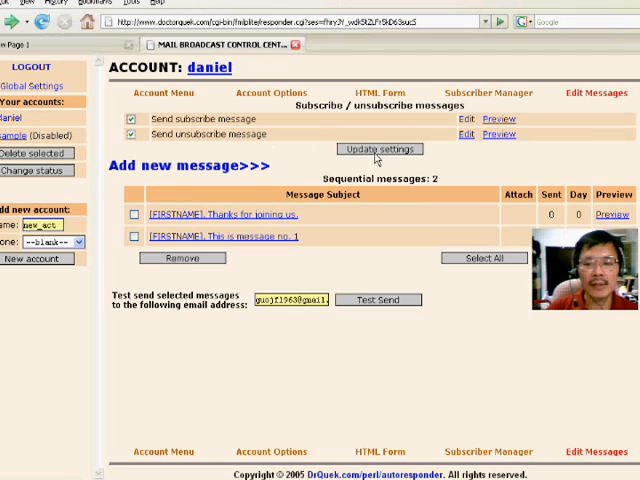
pyautogui.moveTo(378, 158)
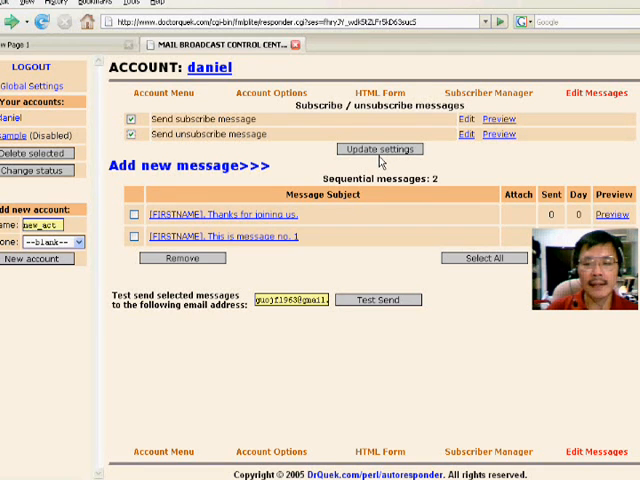
pyautogui.click(380, 148)
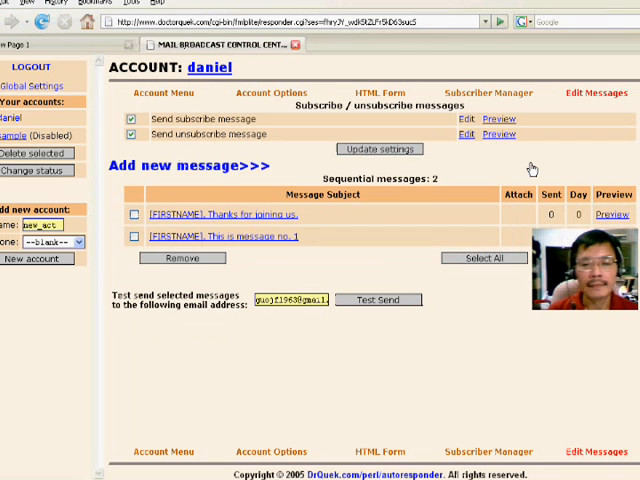
pyautogui.moveTo(500, 112)
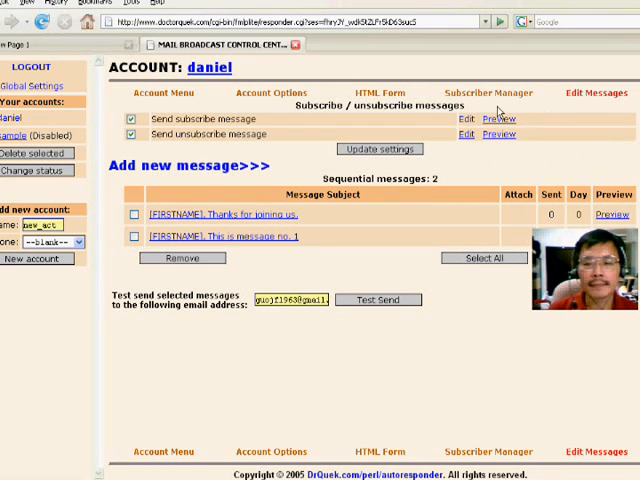
pyautogui.click(488, 92)
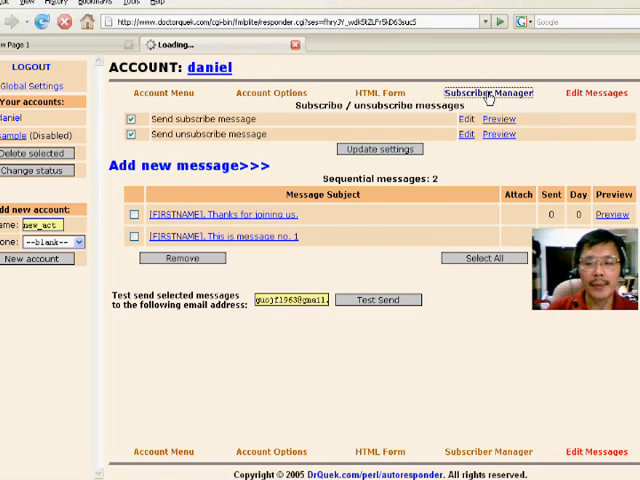
# - Add a test prospect named Daniel starting at day 0 and update the user
pyautogui.click(488, 92)
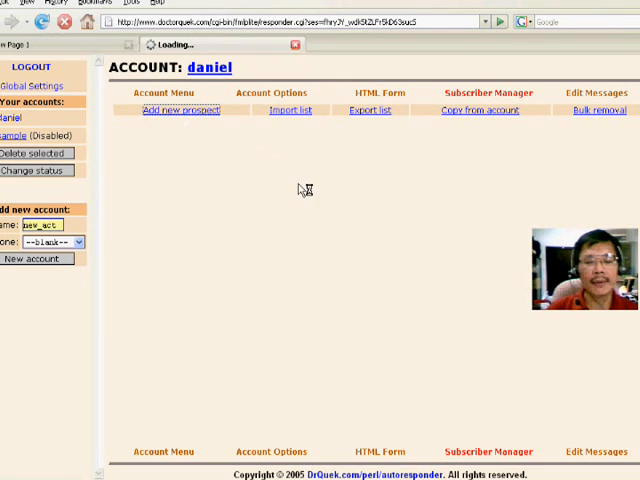
pyautogui.click(180, 110)
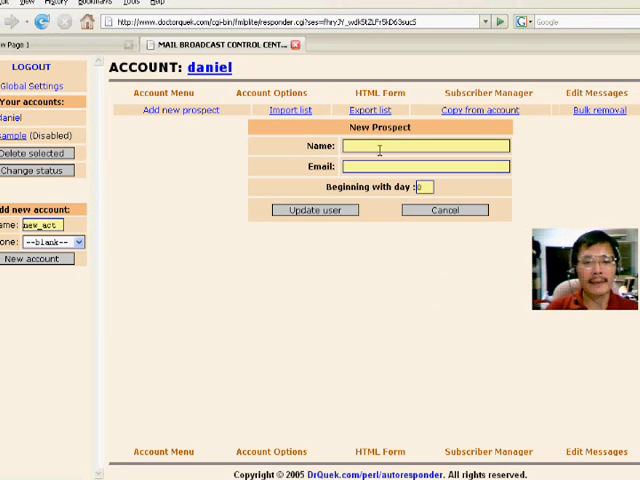
pyautogui.write('Daniel')
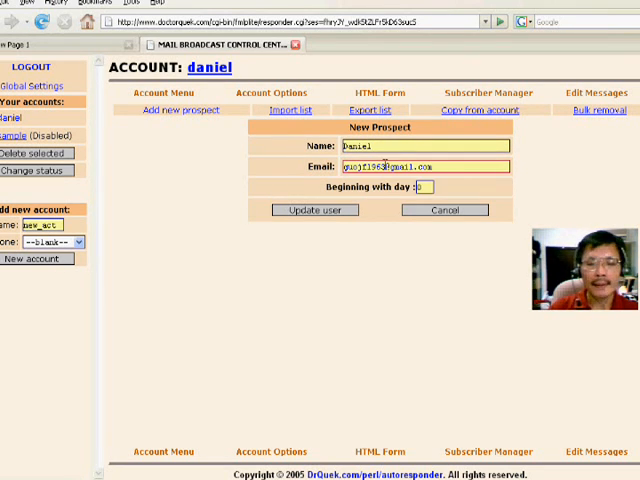
pyautogui.click(314, 210)
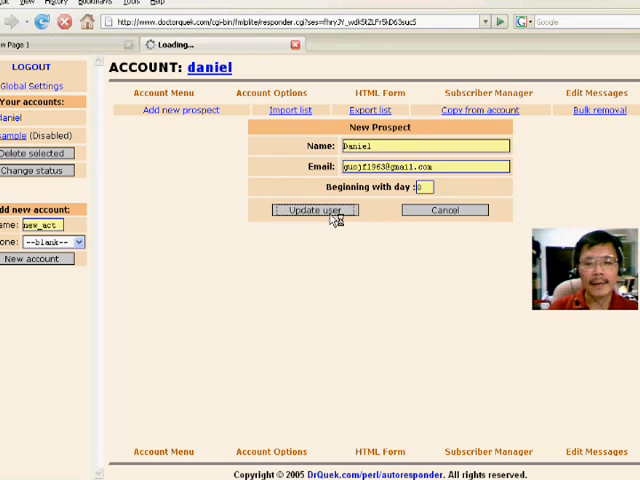